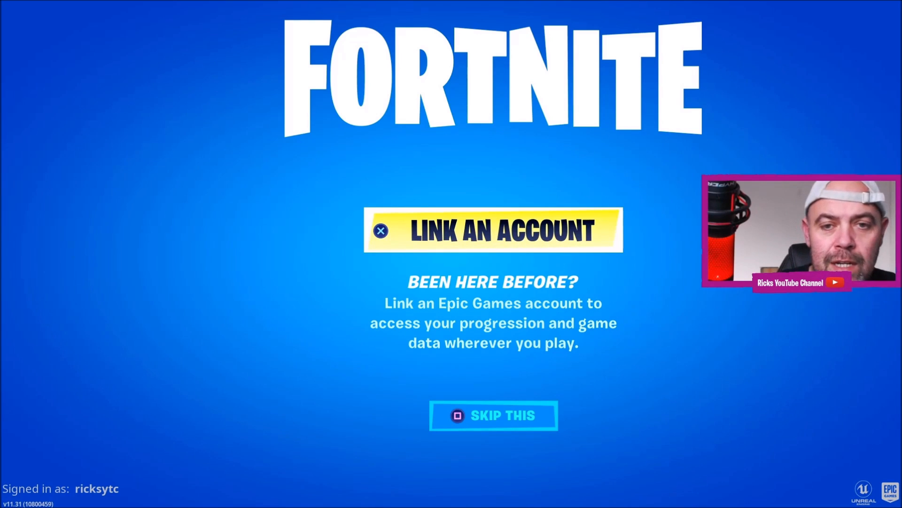
# Choose Link an Account on the Fortnite start screen to get an activation code
pyautogui.click(494, 230)
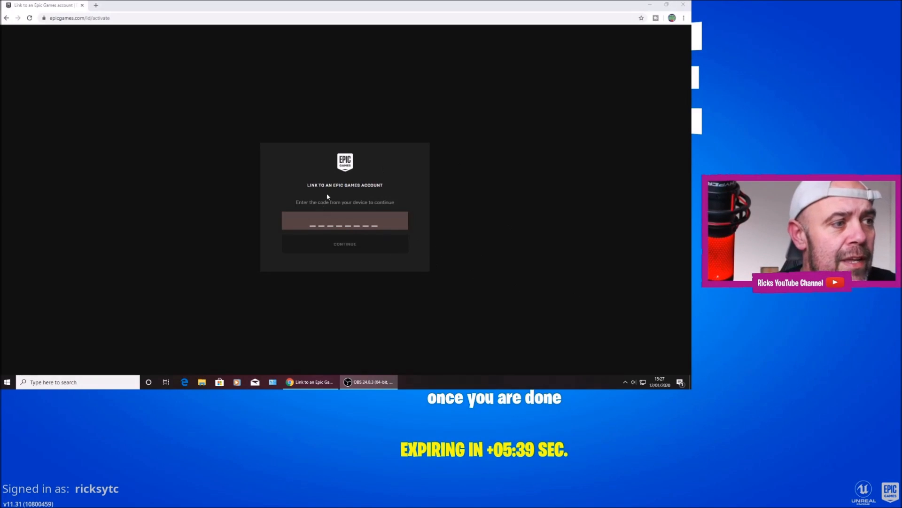
pyautogui.moveTo(260, 237)
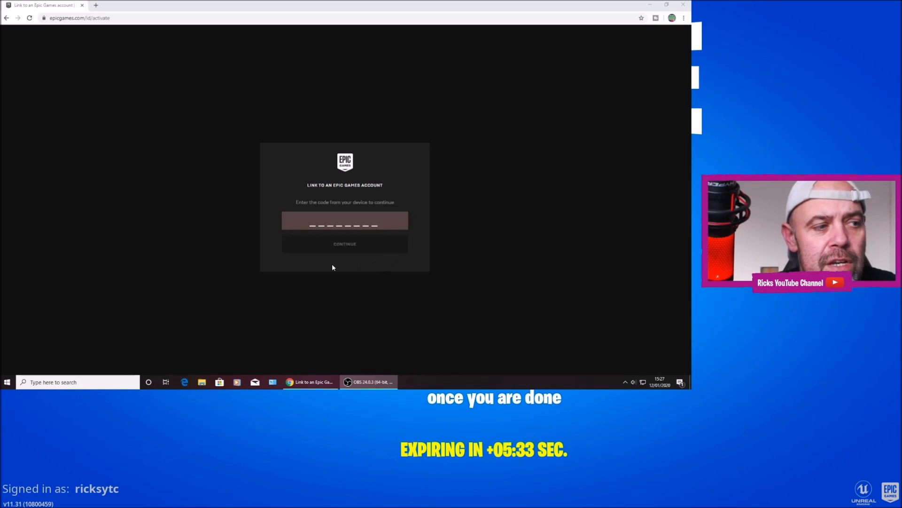
pyautogui.moveTo(354, 263)
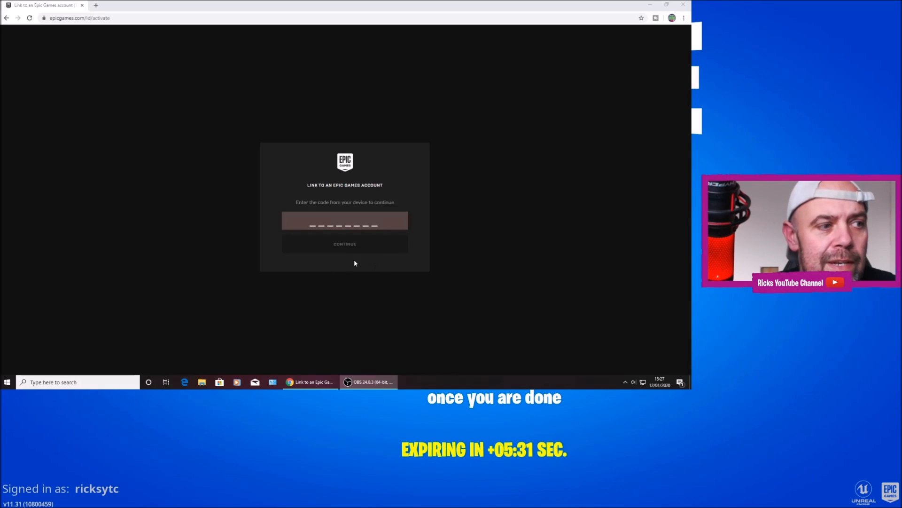
pyautogui.moveTo(363, 264)
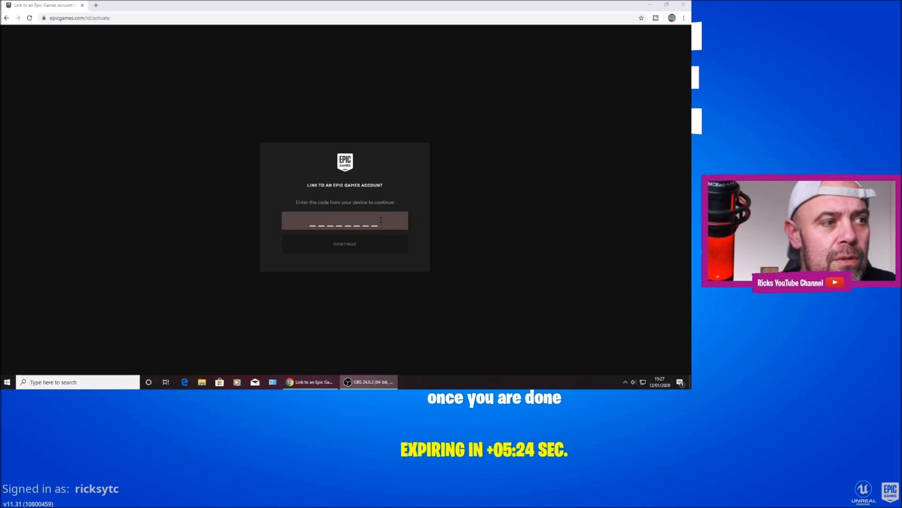
pyautogui.moveTo(369, 263)
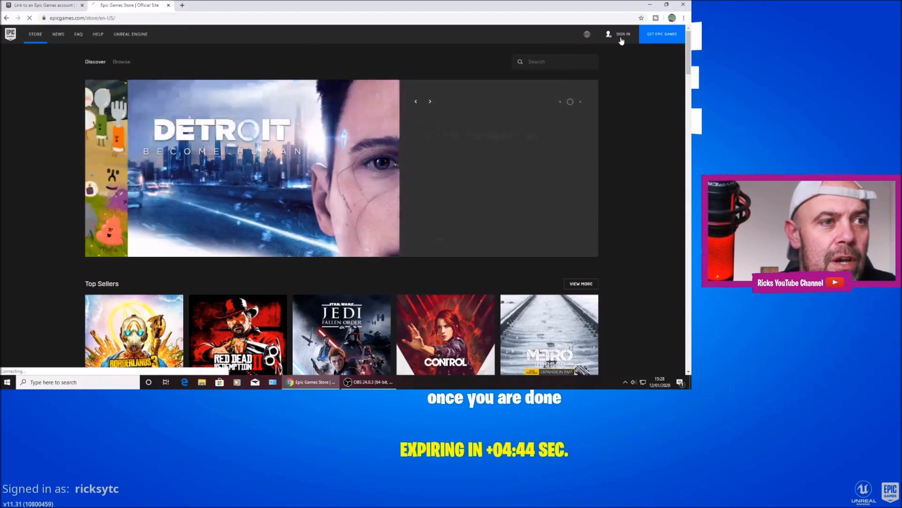
# Sign in to Epic Games and go to the Account page from the username menu
pyautogui.click(623, 34)
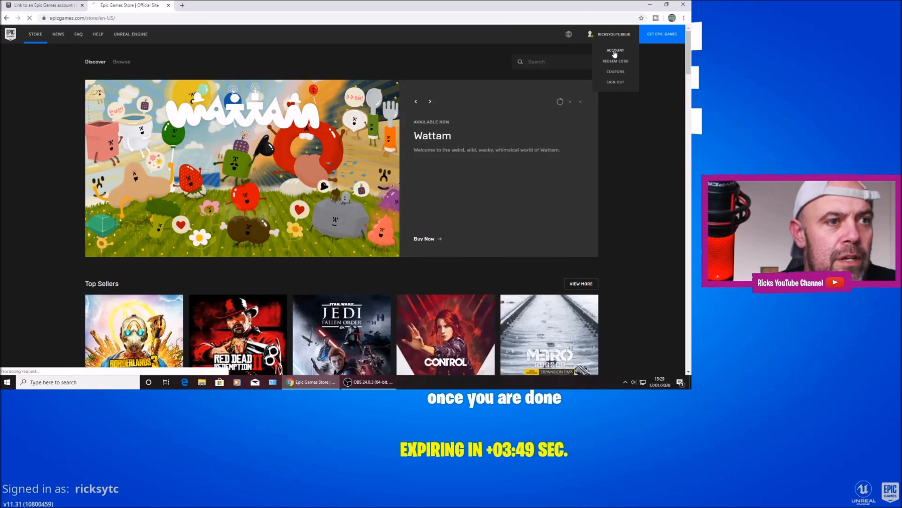
pyautogui.click(614, 50)
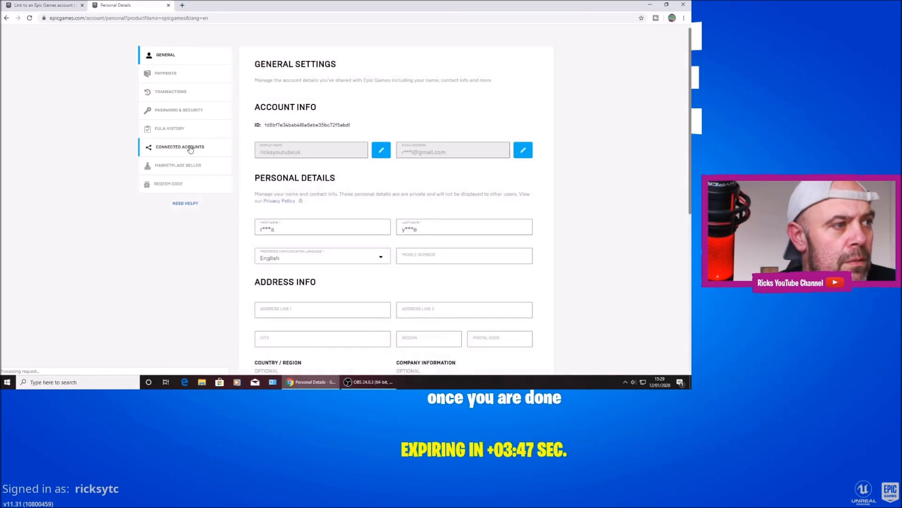
# View Connected Accounts, then switch back to the activate tab
pyautogui.click(180, 146)
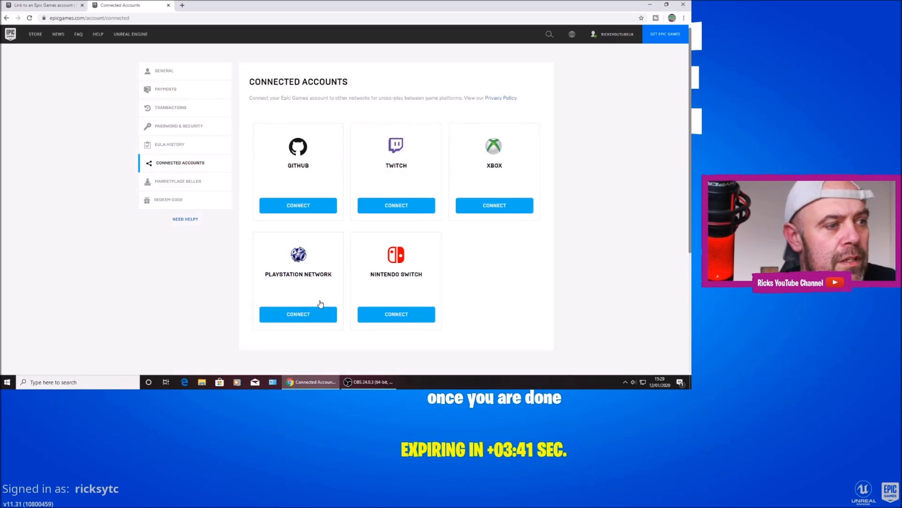
pyautogui.click(42, 6)
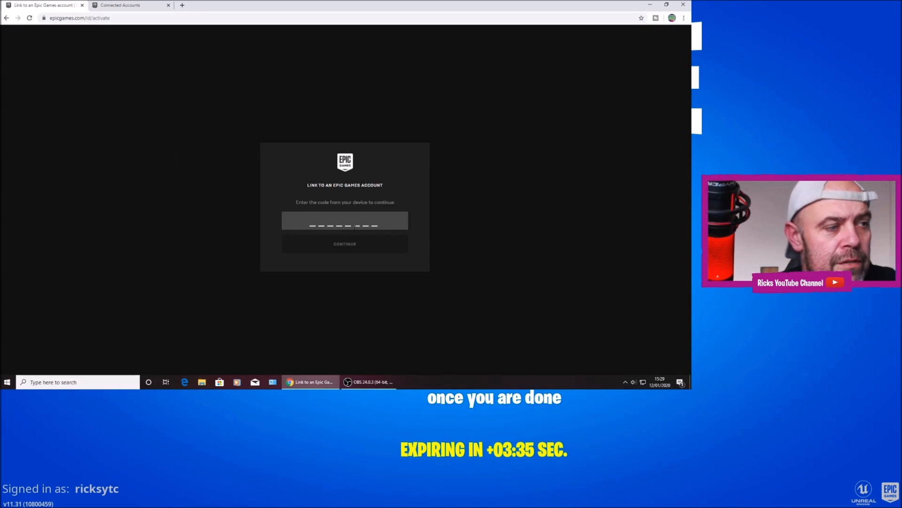
pyautogui.click(345, 220)
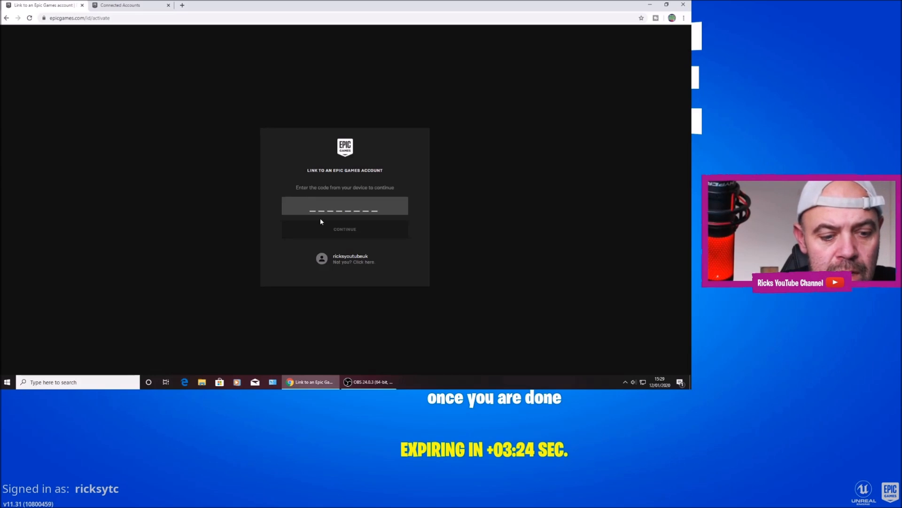
pyautogui.write('Q')
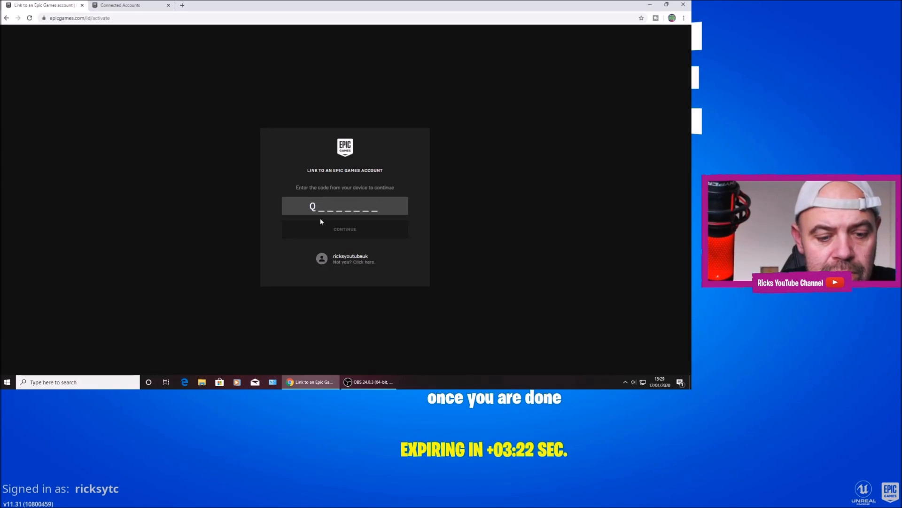
pyautogui.write('EJUIF5Q')
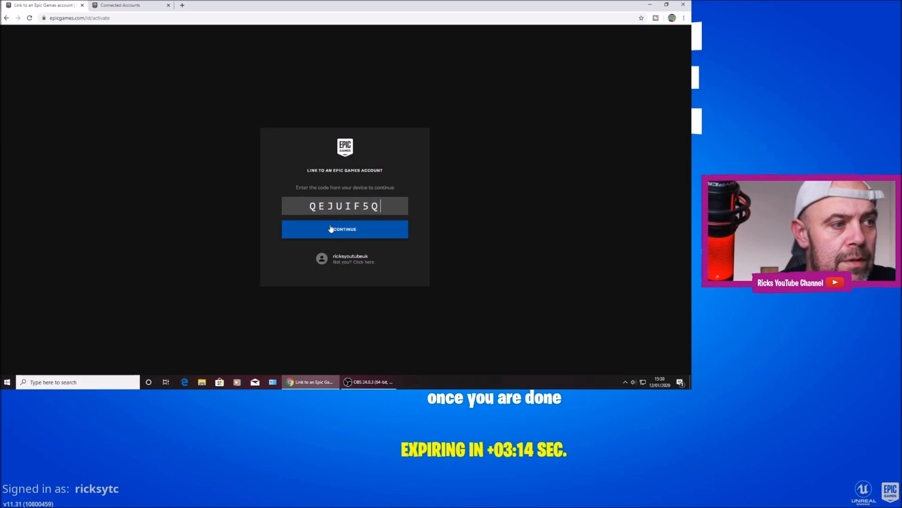
pyautogui.click(345, 228)
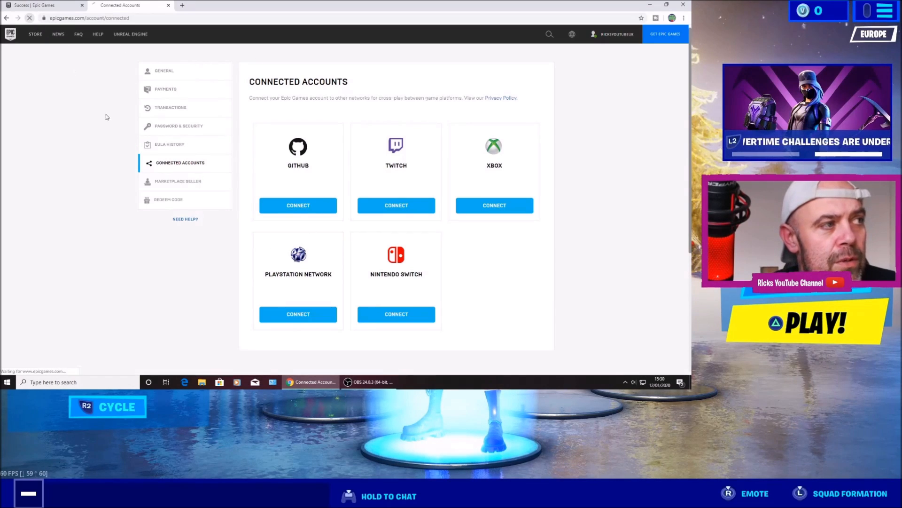
# Bring up the Success page confirming the device is activated
pyautogui.click(298, 314)
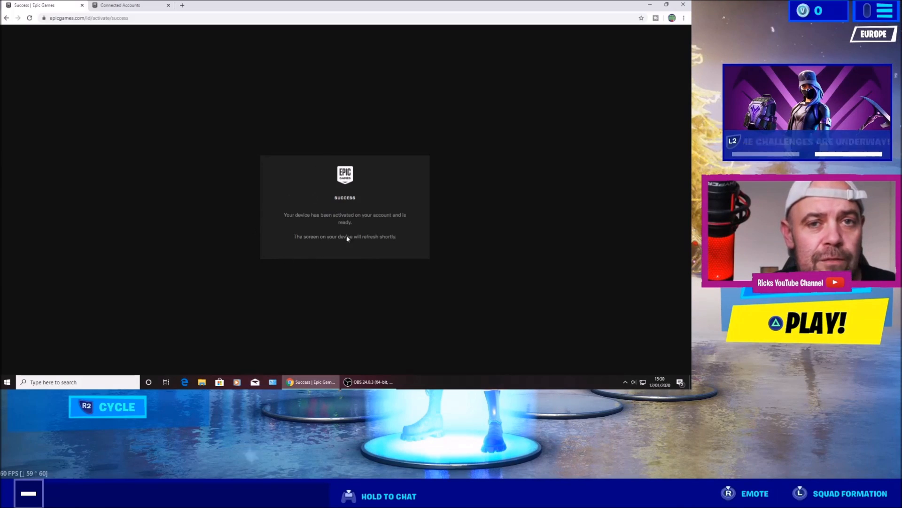
pyautogui.moveTo(383, 285)
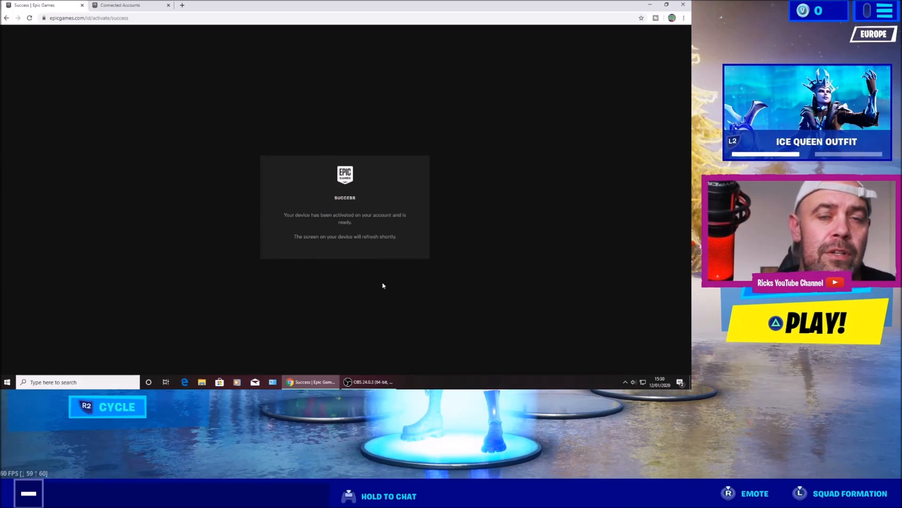